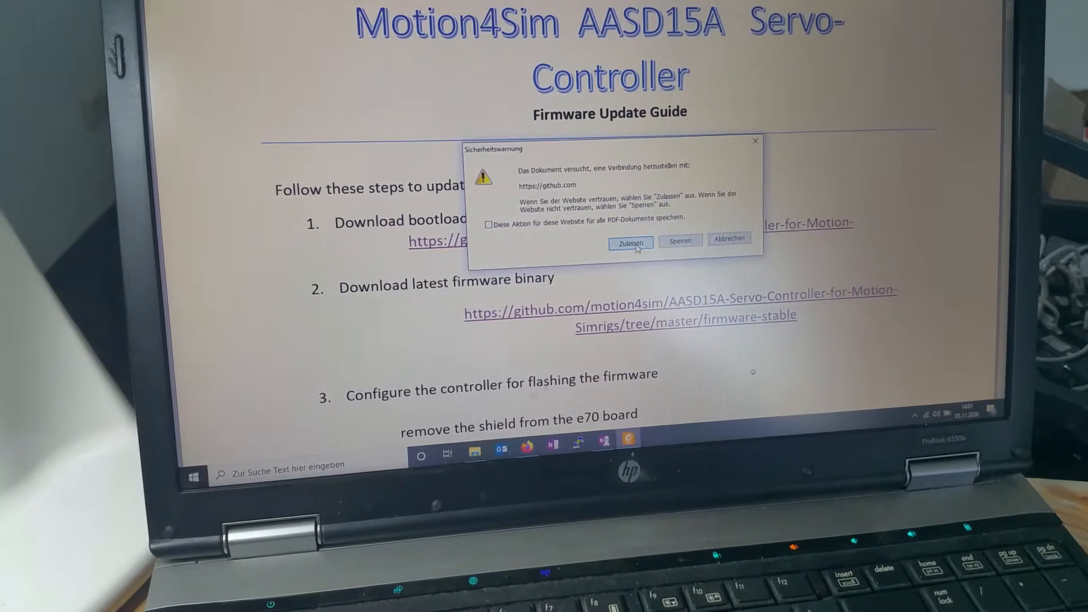
Allow Foxit Reader's security warning to open the GitHub bootloader link.
{"action": "left_click", "coordinate": [630, 242]}
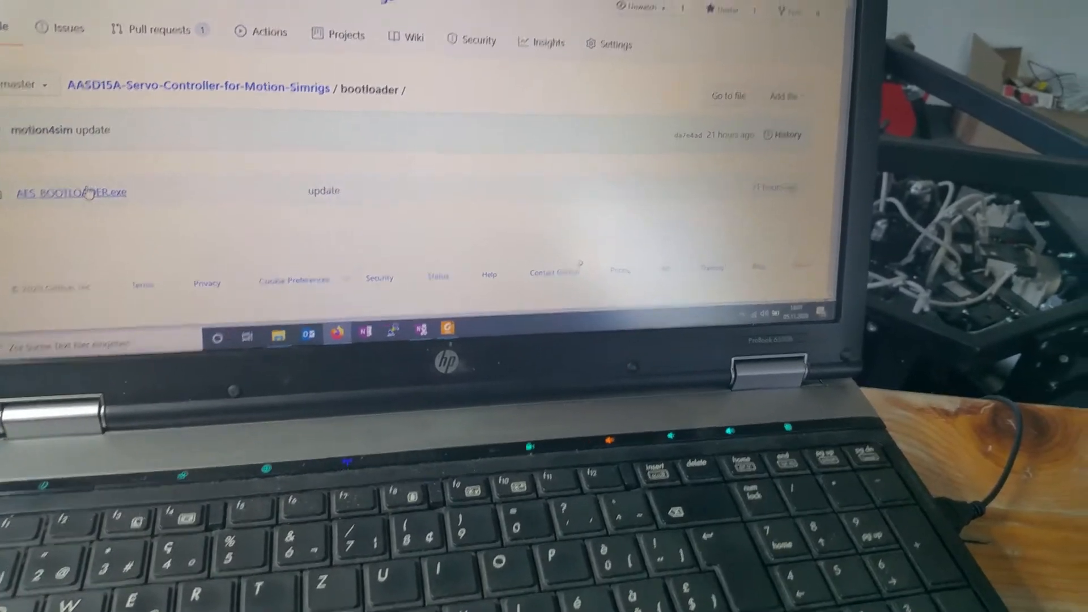
Open the AES_BOOTLOADER.exe page on GitHub and download the raw executable.
{"action": "left_click", "coordinate": [69, 192]}
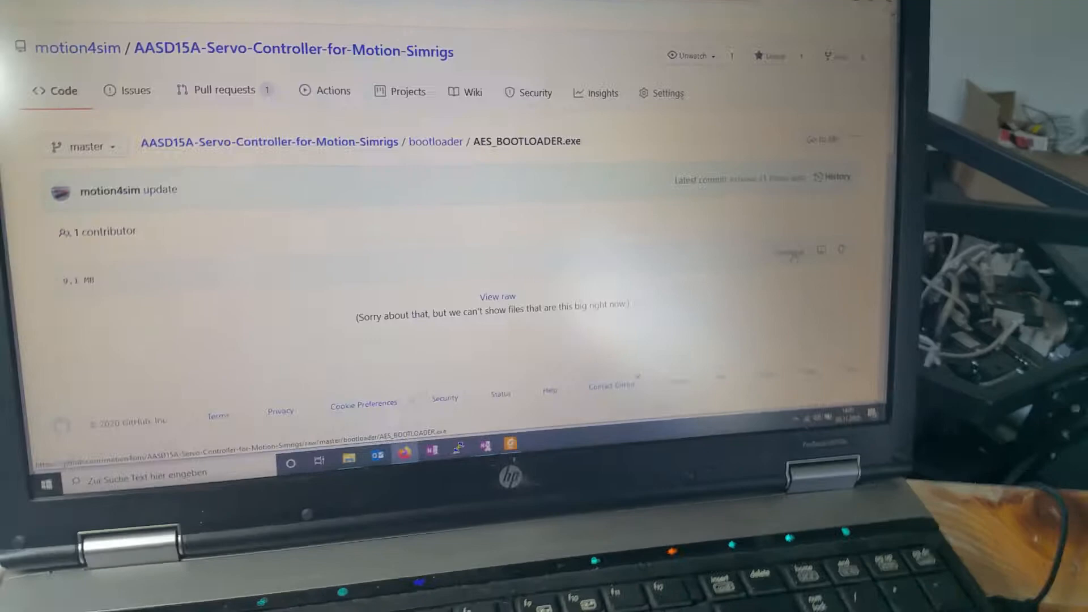
{"action": "left_click", "coordinate": [498, 296]}
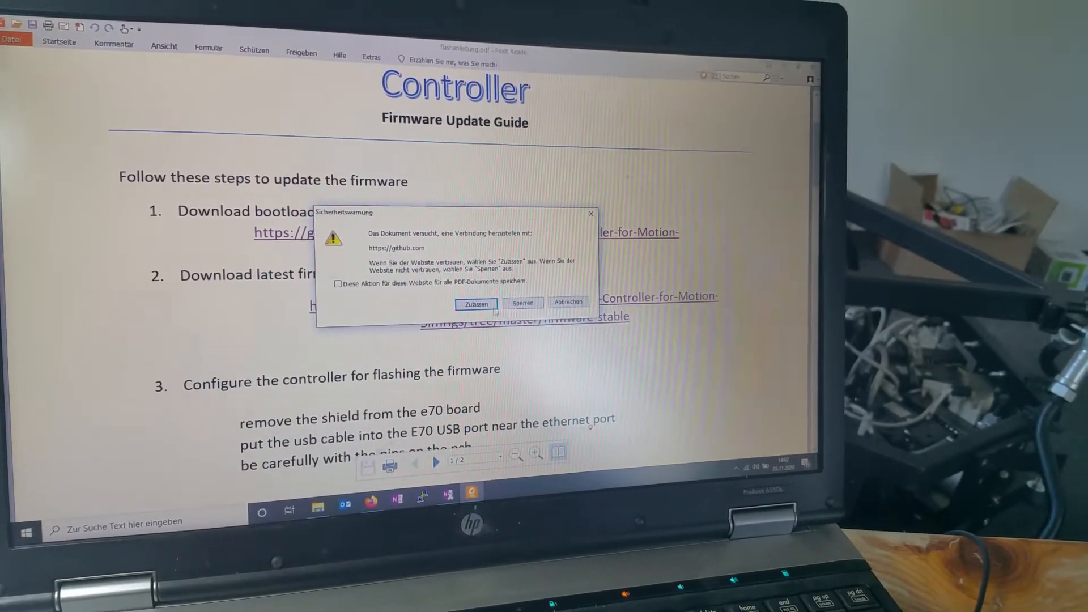
Allow the security warning so the guide opens the firmware-stable GitHub link.
{"action": "left_click", "coordinate": [475, 304]}
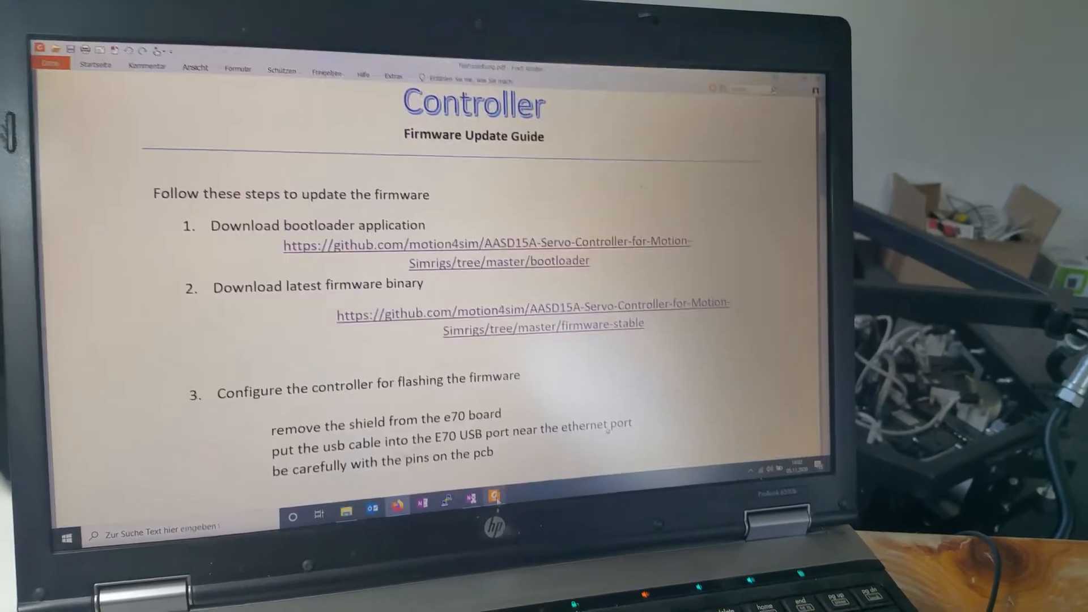
Scroll down through the firmware update guide in Foxit Reader.
{"action": "scroll", "scroll_direction": "down", "scroll_amount": 3}
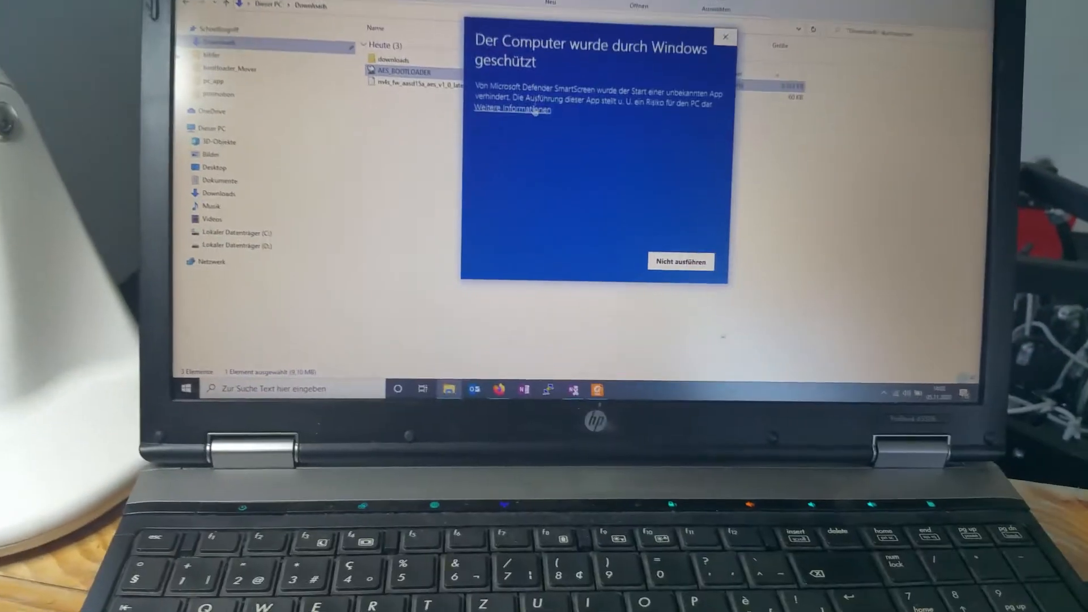
Reveal SmartScreen's option to run the unrecognized AES_BOOTLOADER app anyway.
{"action": "left_click", "coordinate": [680, 261]}
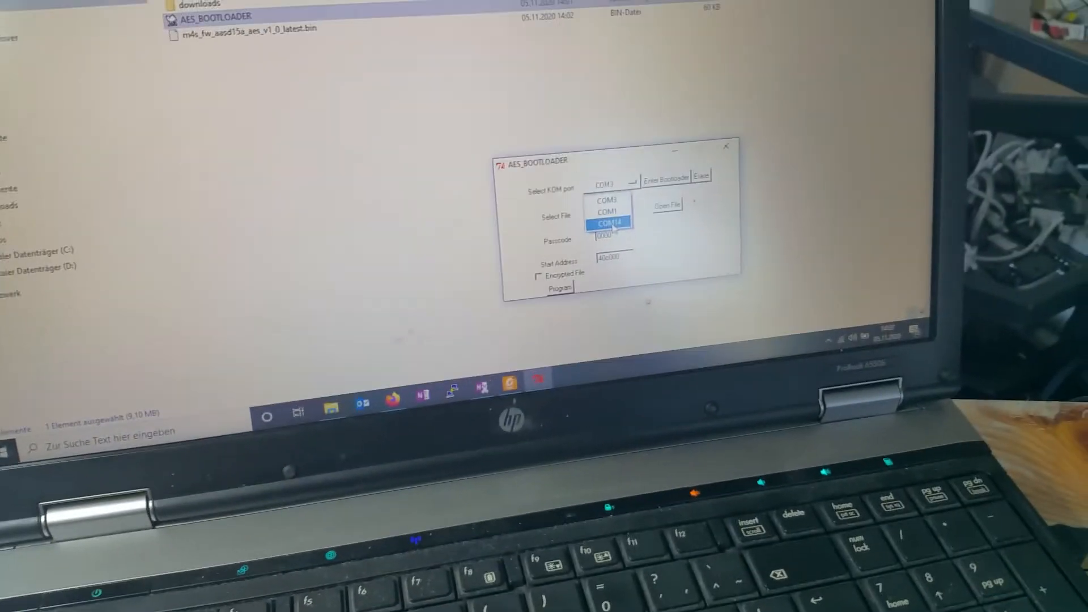
Select COM14, enter bootloader mode, and erase the controller's flash.
{"action": "left_click", "coordinate": [609, 222]}
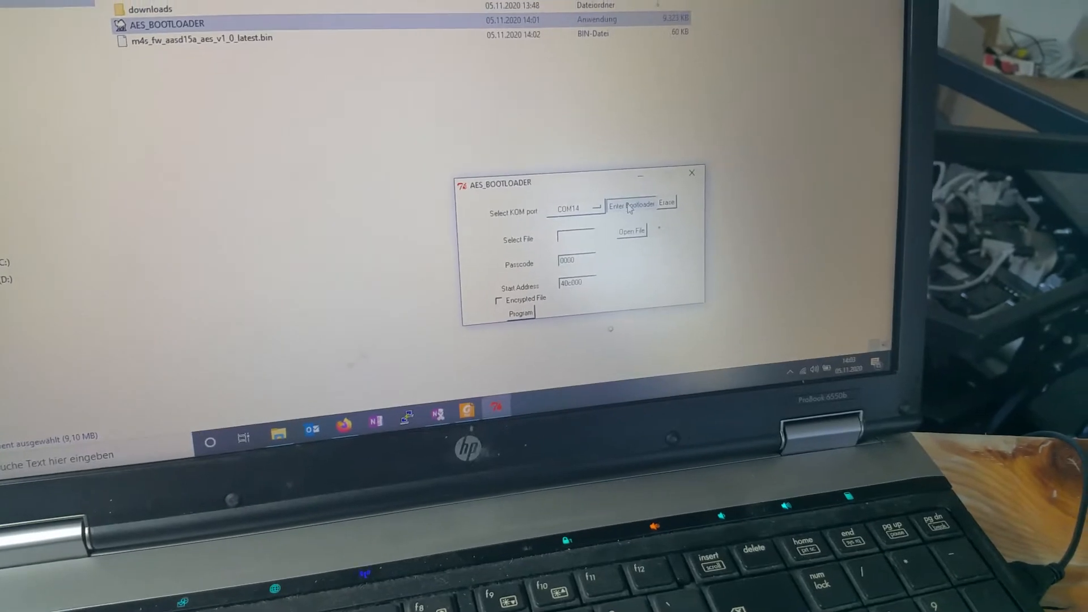
{"action": "left_click", "coordinate": [630, 204]}
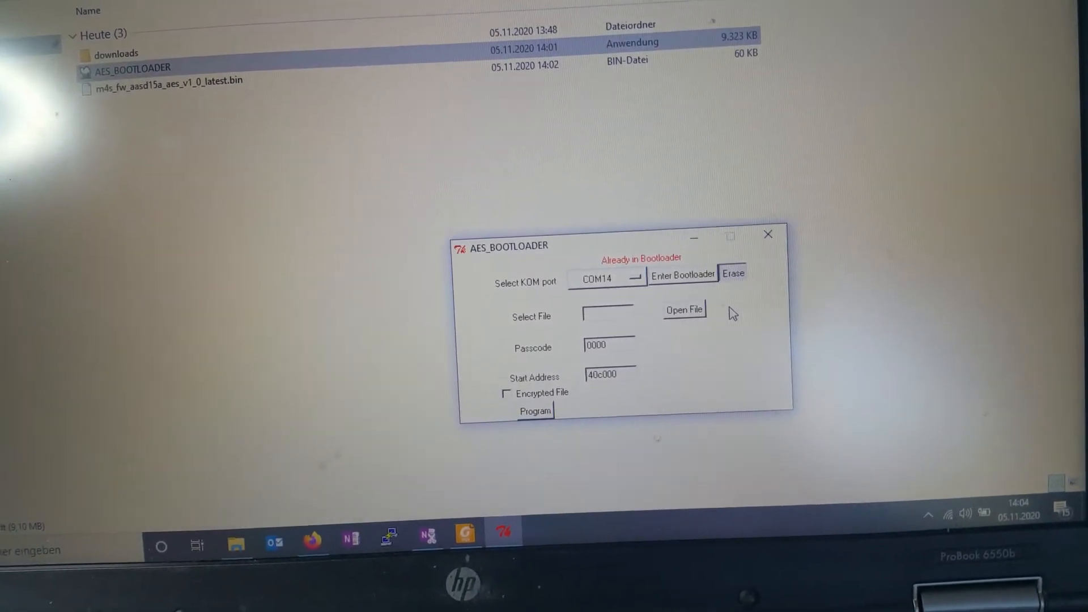
{"action": "left_click", "coordinate": [733, 274]}
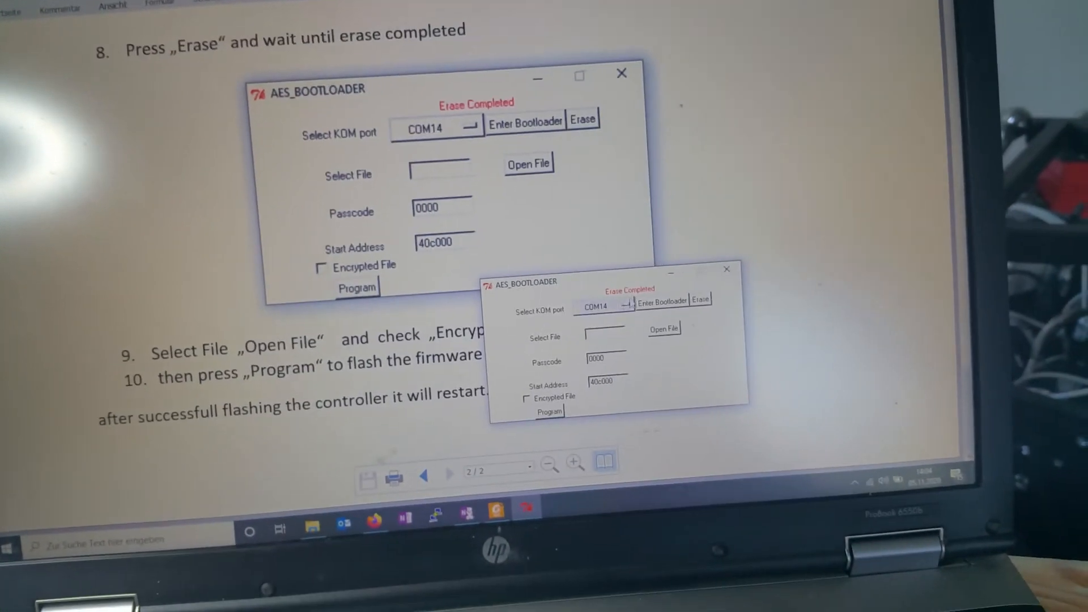
Load the firmware .bin from Downloads and mark it as an encrypted file.
{"action": "left_click", "coordinate": [527, 164]}
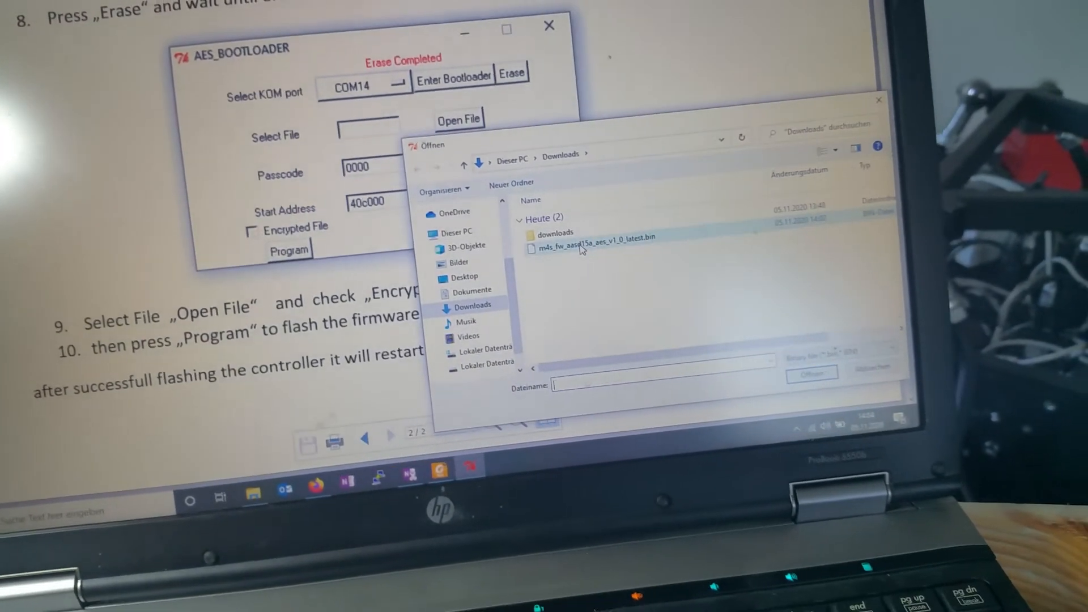
{"action": "left_click", "coordinate": [593, 238]}
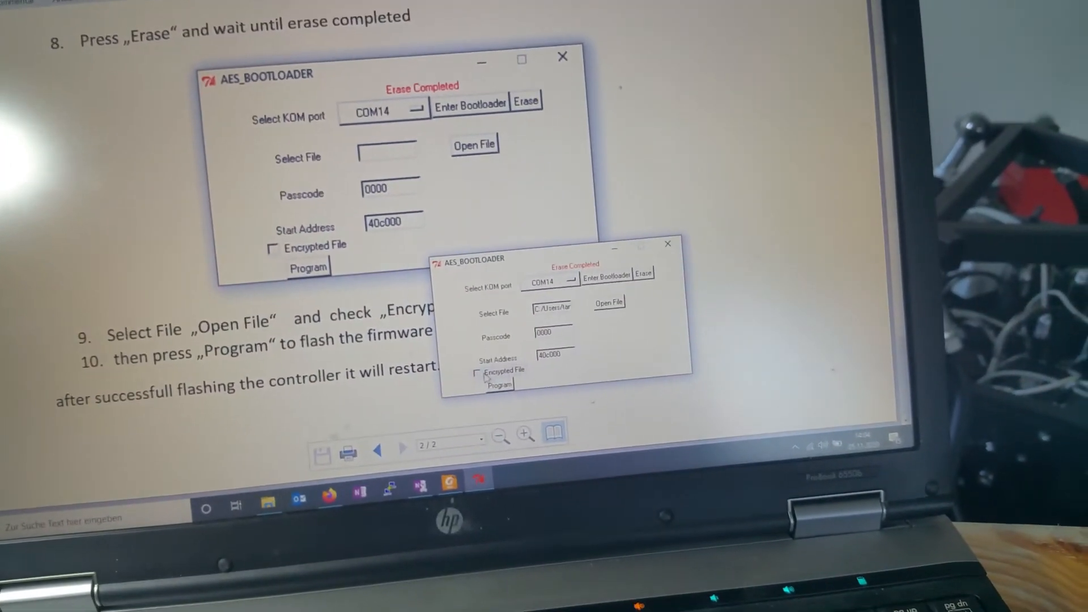
{"action": "left_click", "coordinate": [482, 358]}
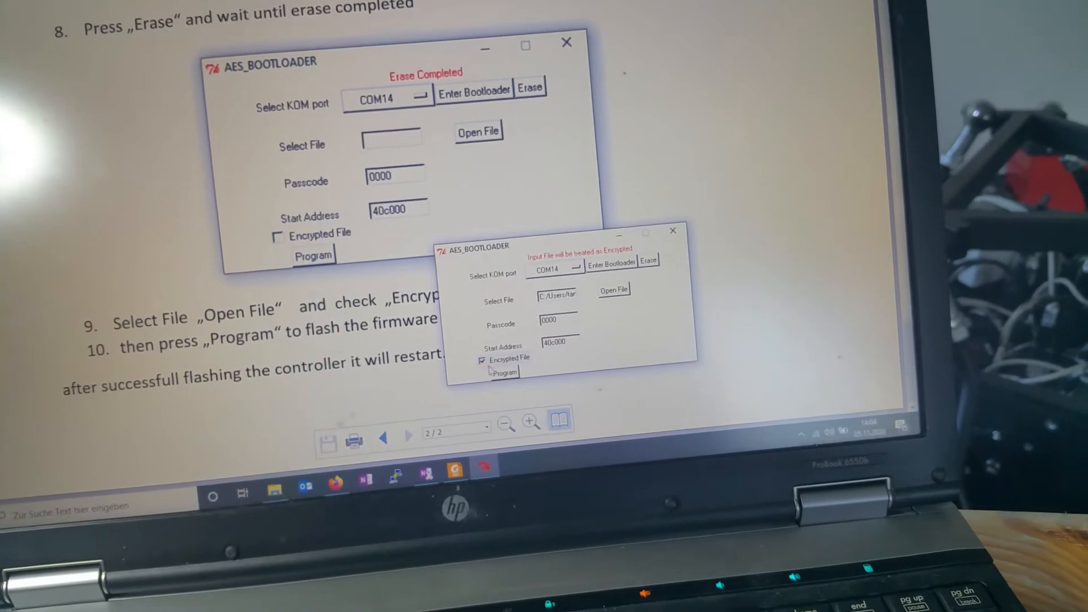